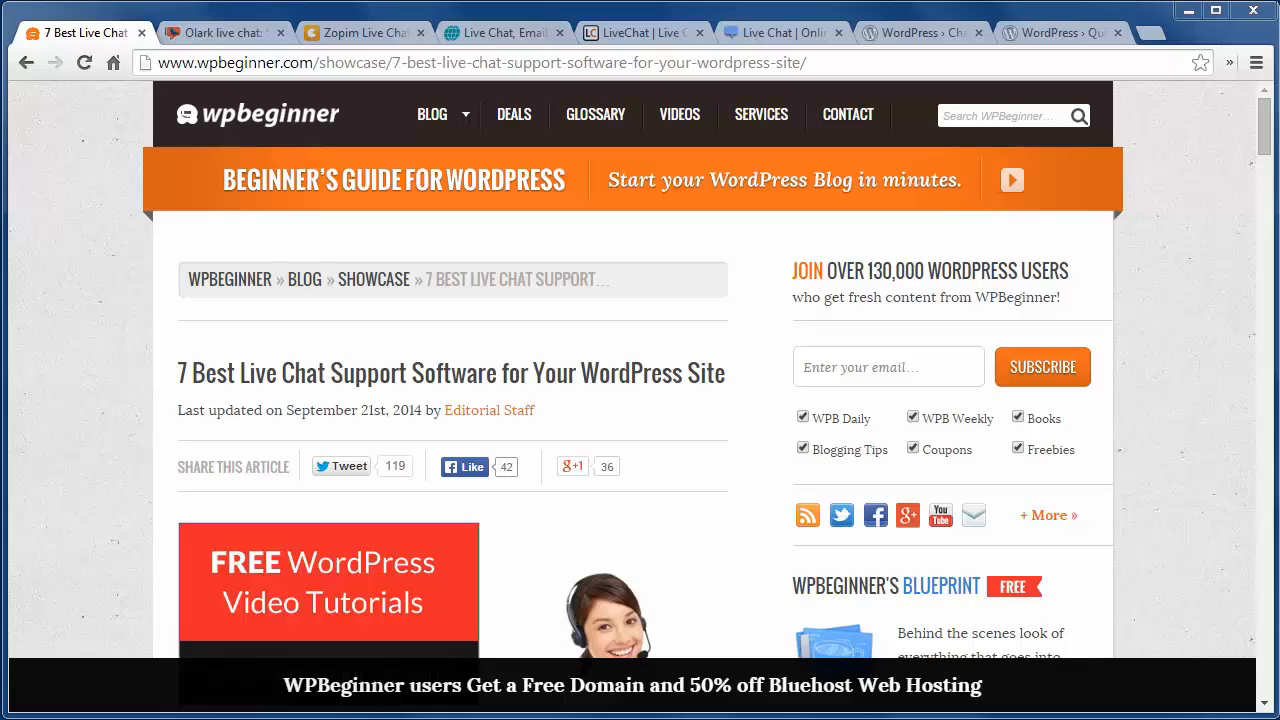
pyautogui.moveTo(204, 32)
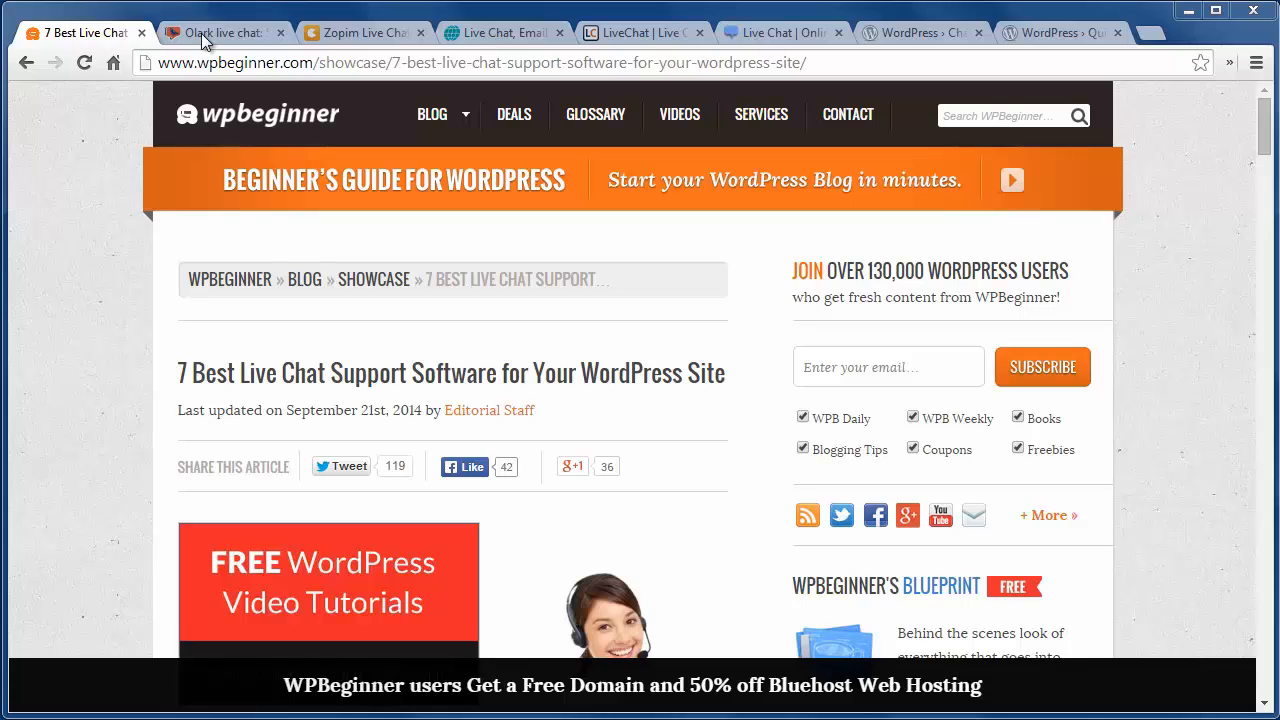
# Switch to the Olark tab and scroll down through its features and demo section
pyautogui.click(218, 32)
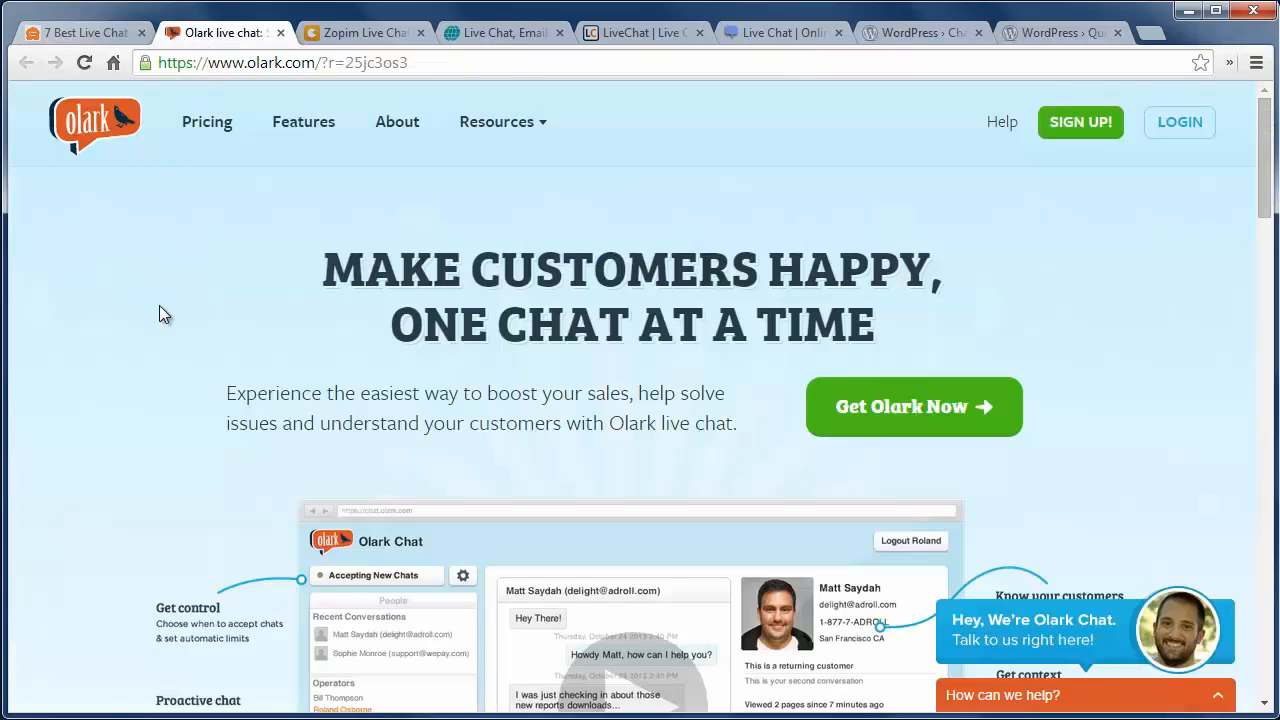
pyautogui.scroll(-3)
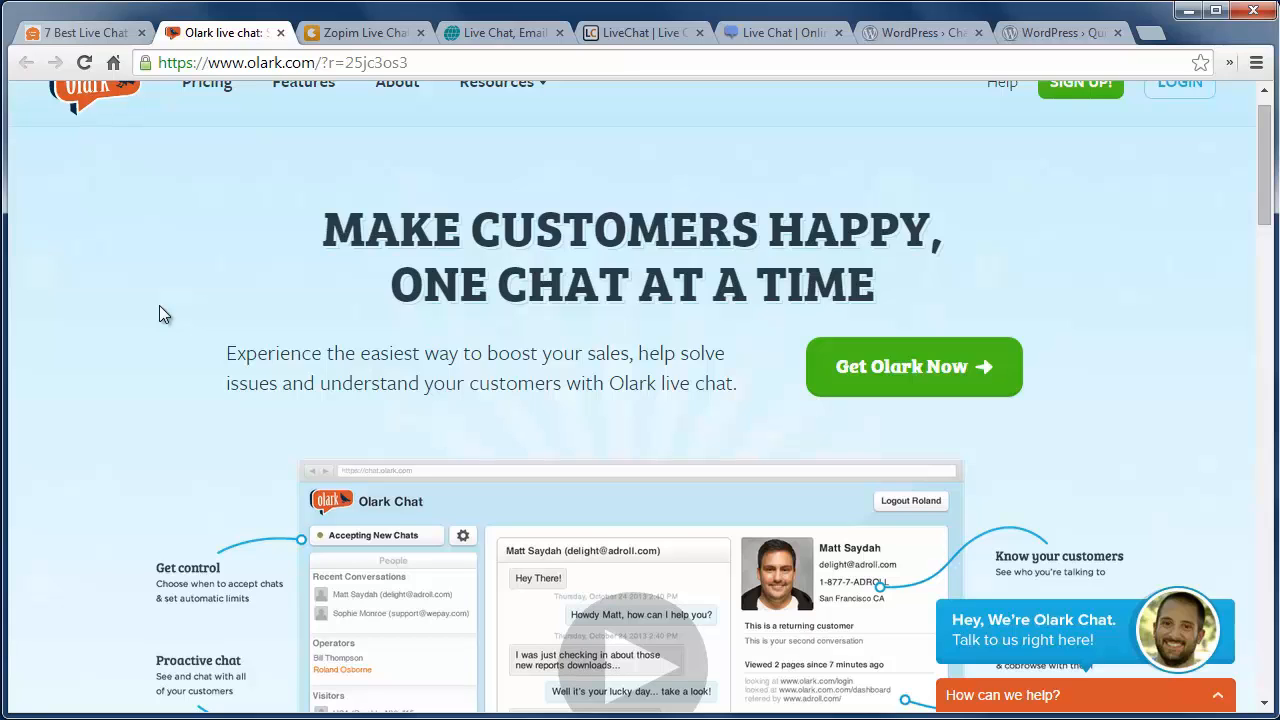
pyautogui.scroll(-3)
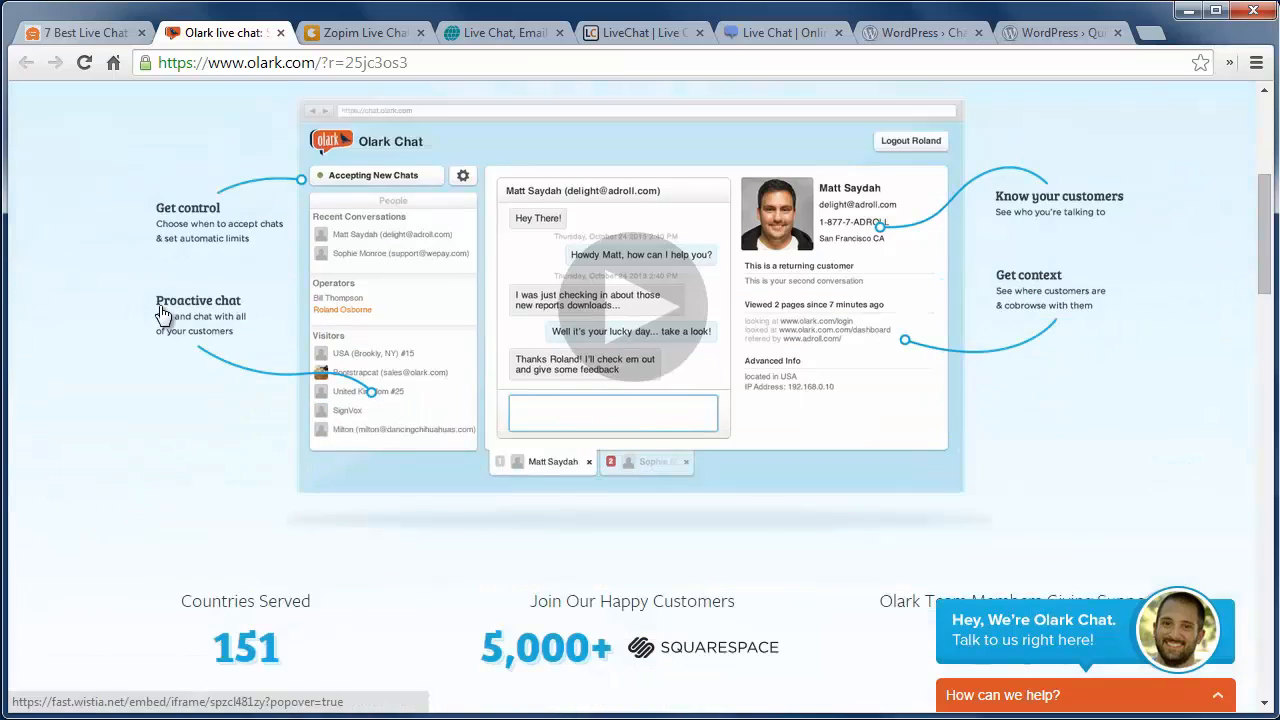
pyautogui.scroll(-3)
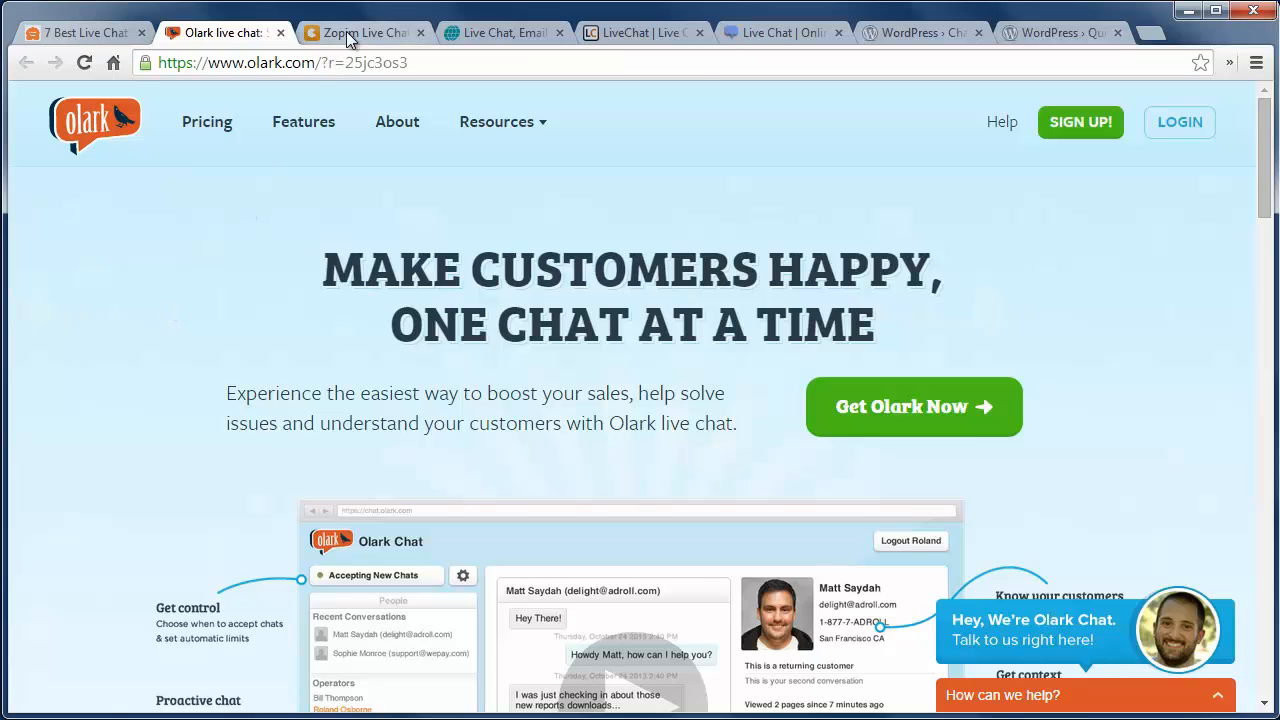
# View the Zopim homepage, then switch to the Comm100 live chat tab
pyautogui.click(364, 32)
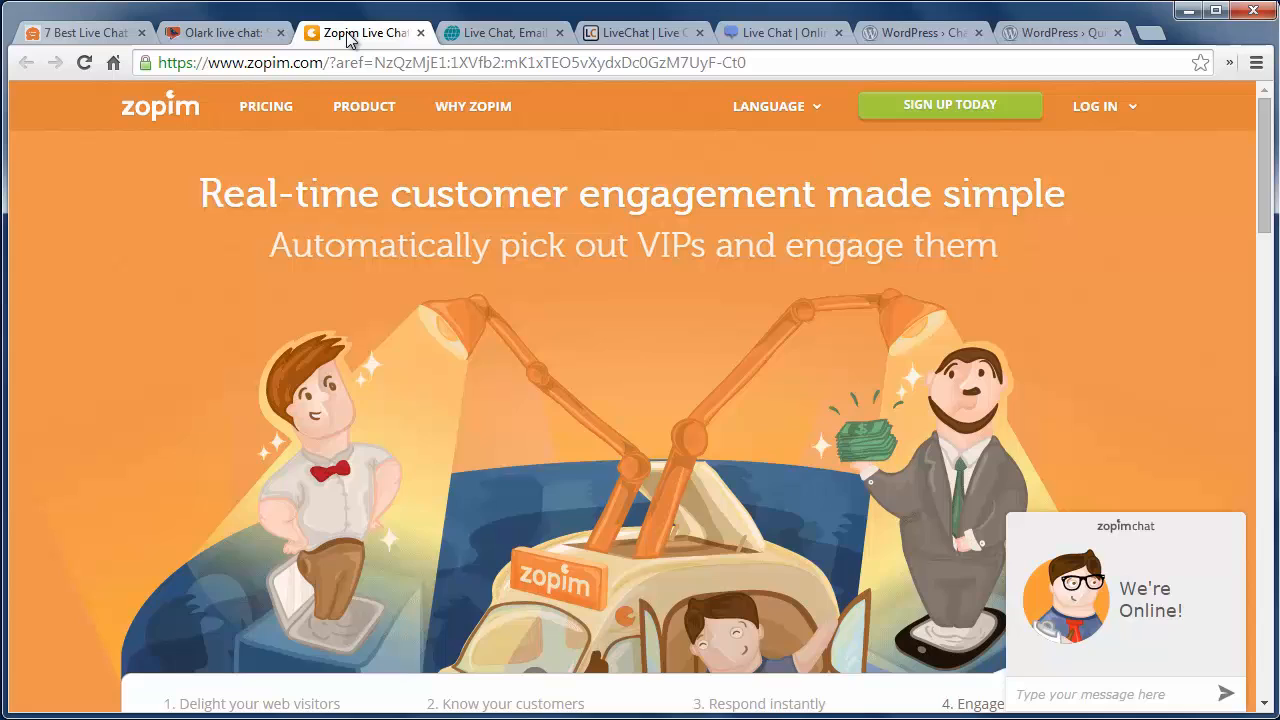
pyautogui.moveTo(398, 36)
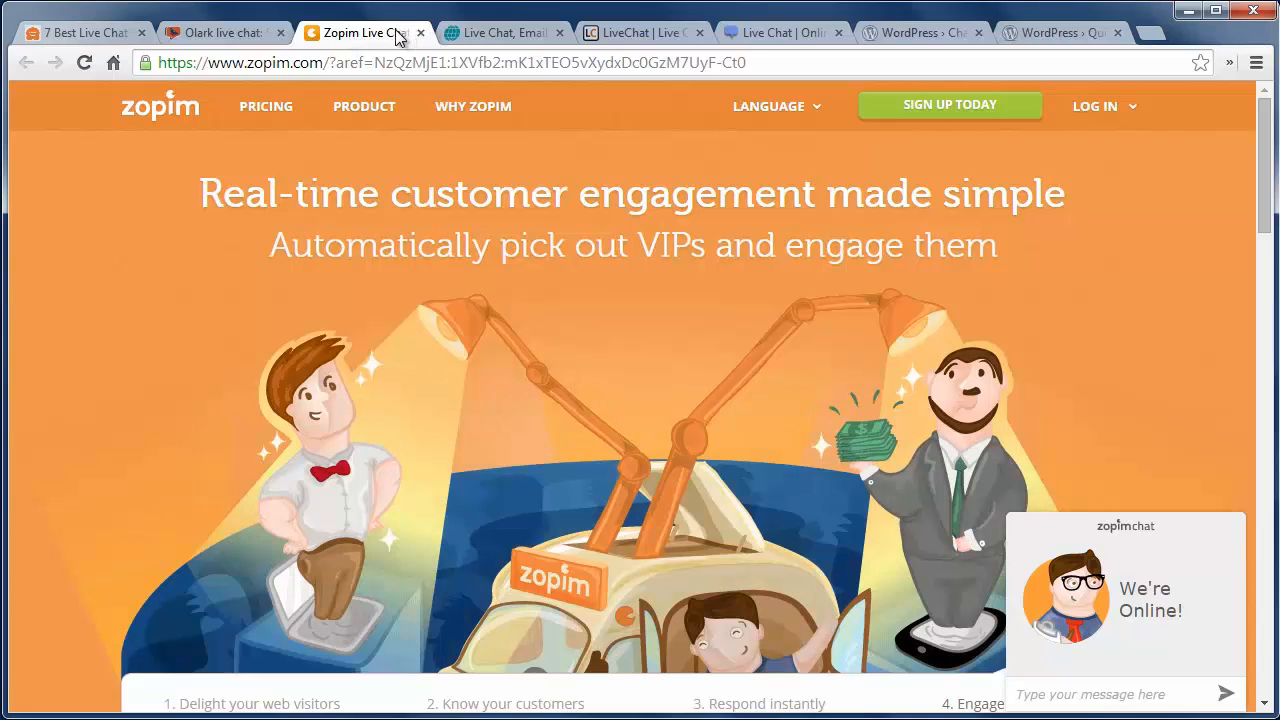
pyautogui.moveTo(360, 32)
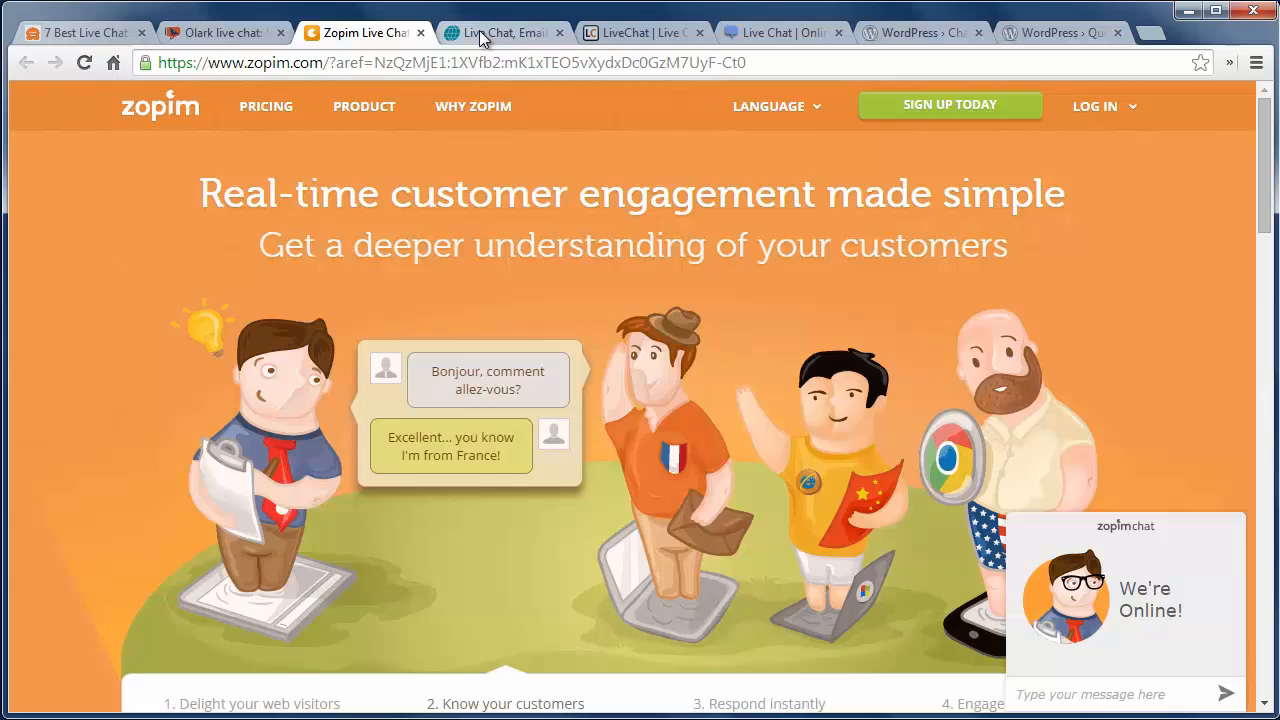
pyautogui.click(504, 32)
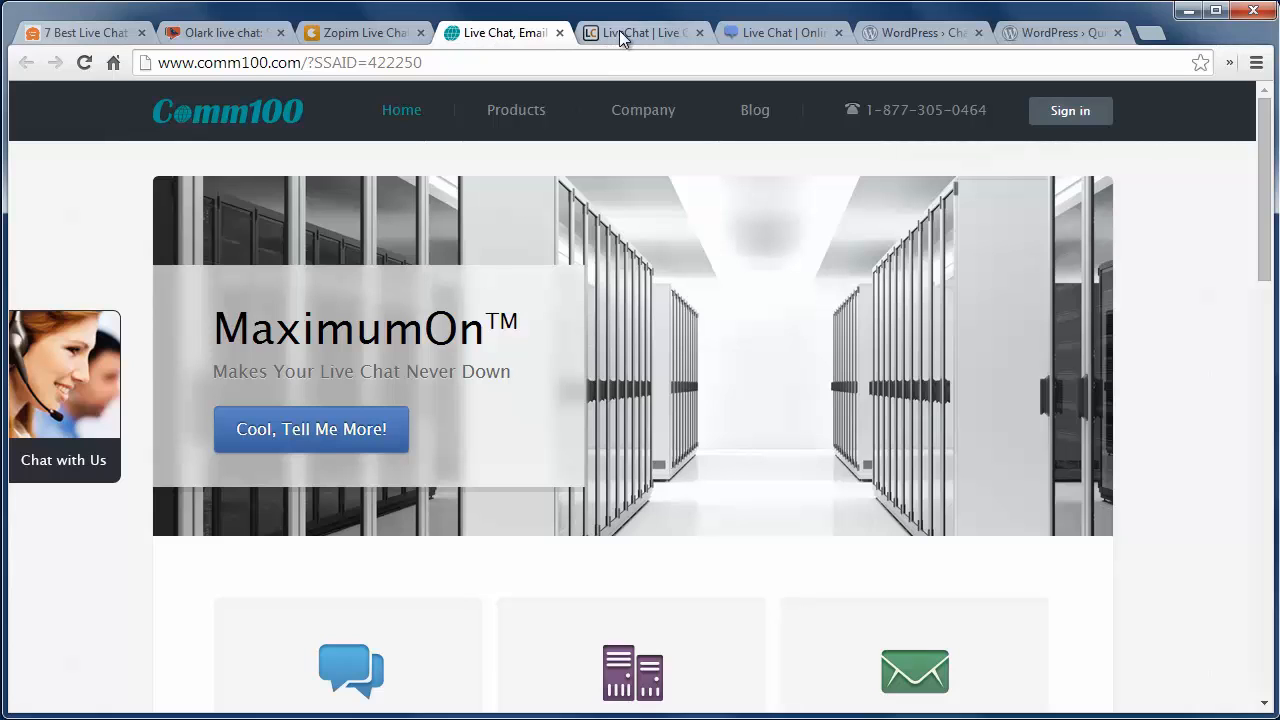
# Scroll through the LiveChat homepage, then switch to the SnapEngage tab
pyautogui.click(640, 32)
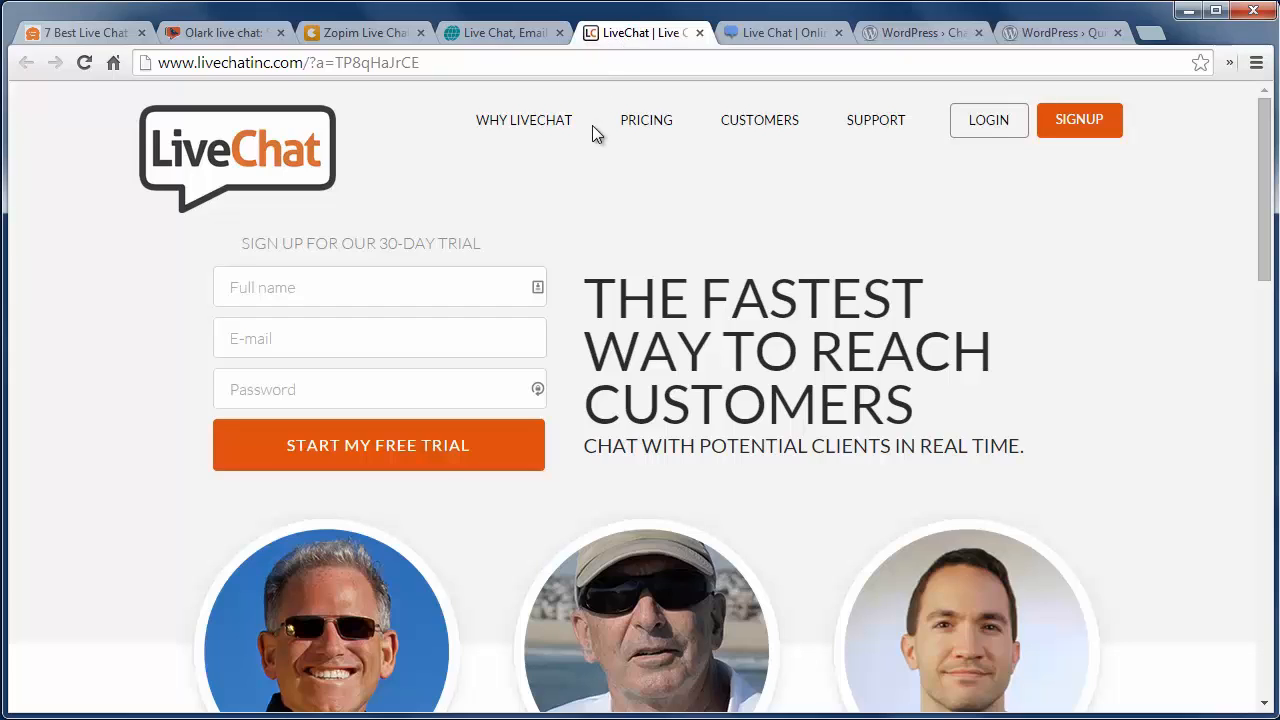
pyautogui.scroll(-3)
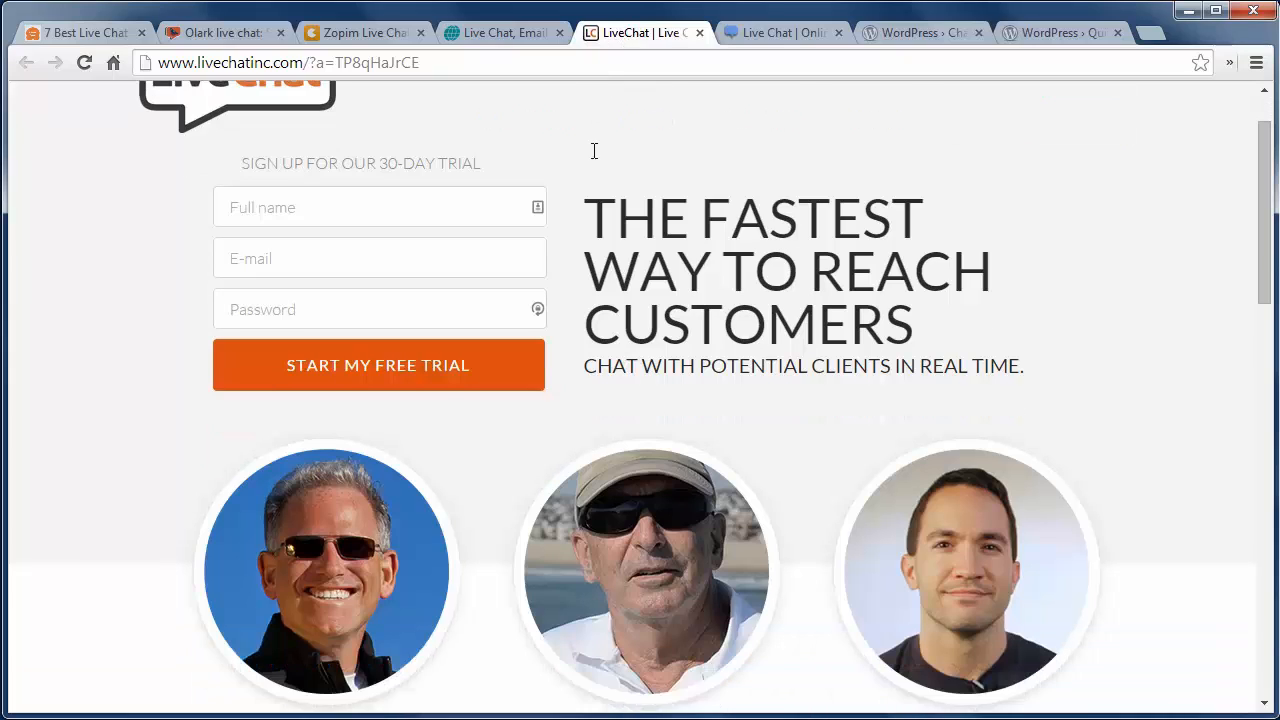
pyautogui.scroll(-3)
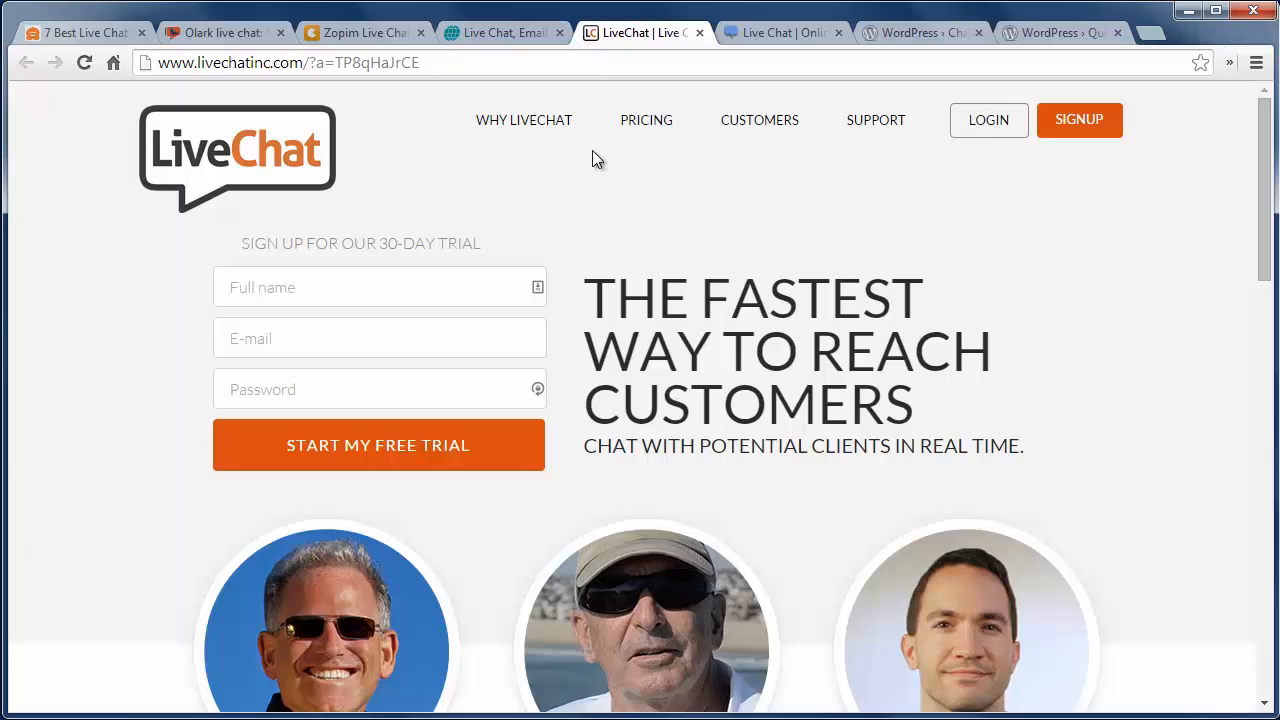
pyautogui.moveTo(756, 20)
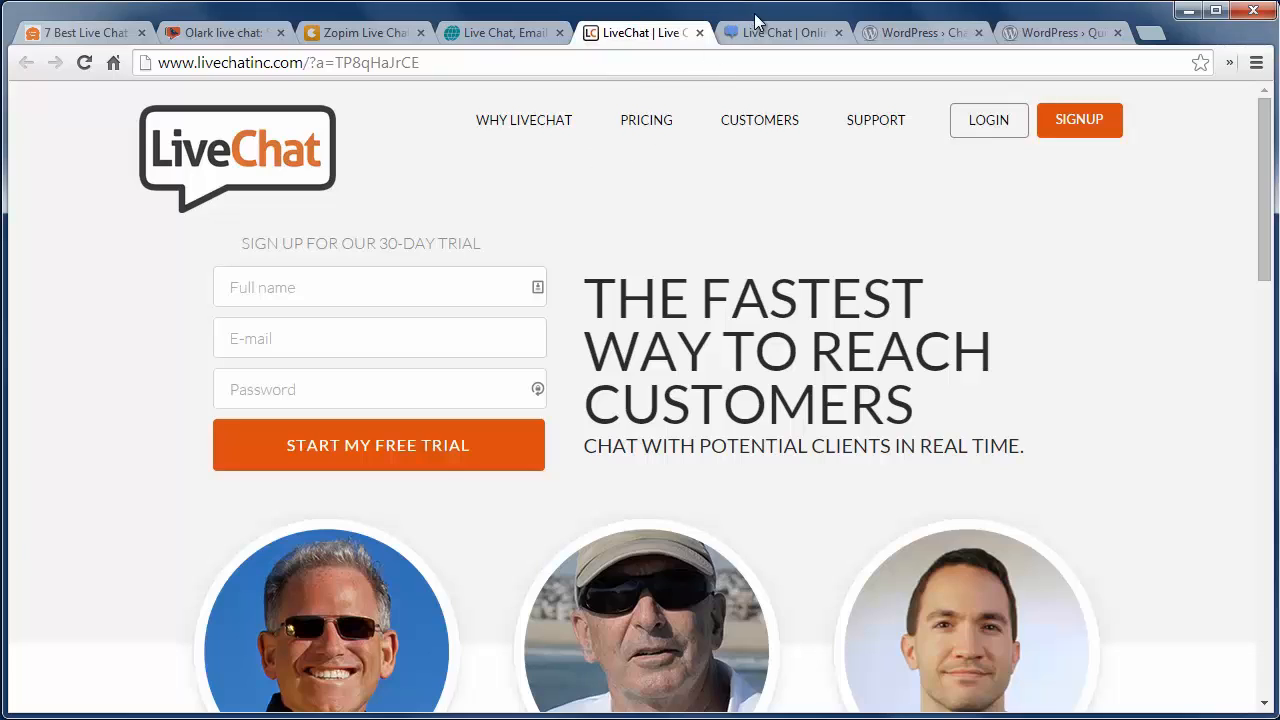
pyautogui.moveTo(780, 32)
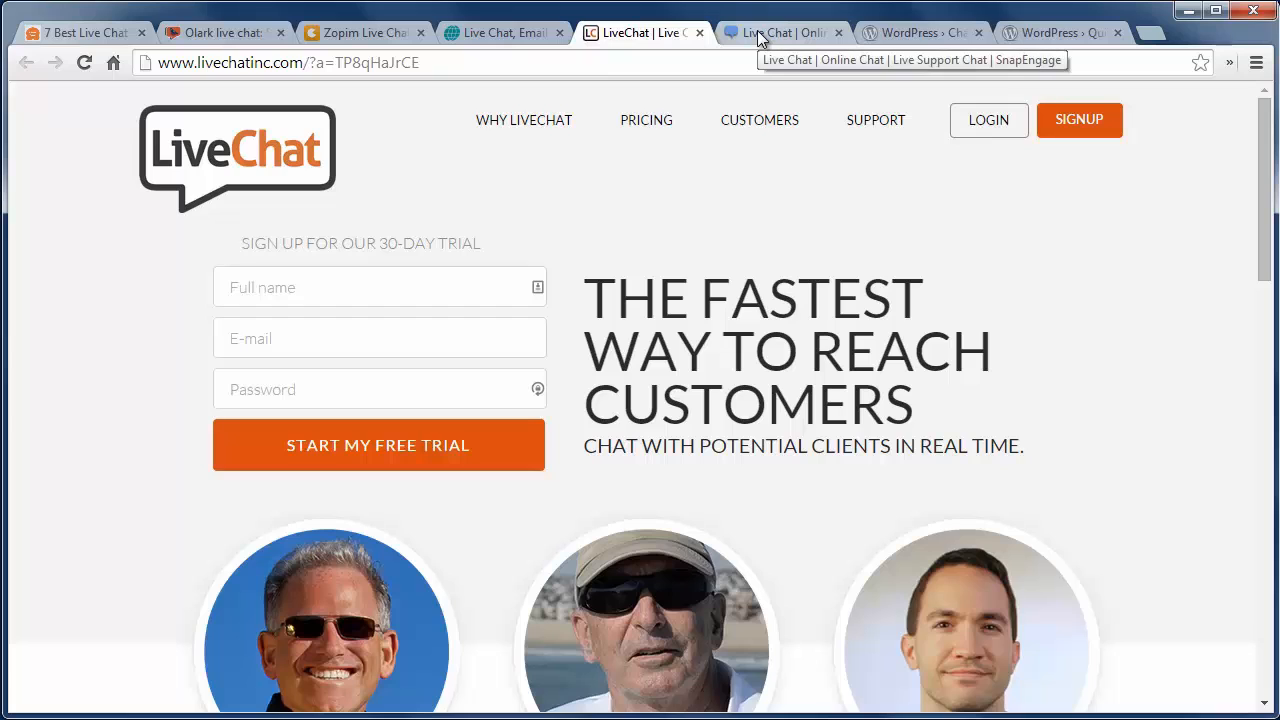
pyautogui.click(780, 32)
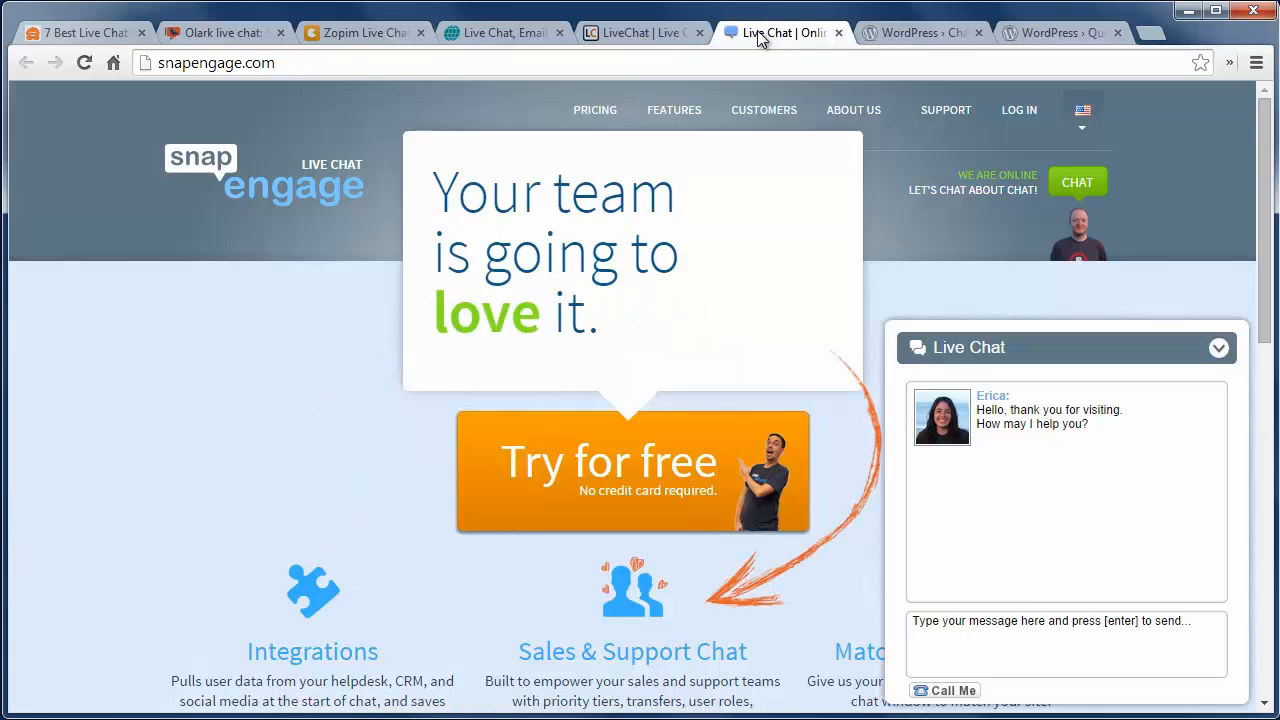
# Scroll the WordPress Chat Room plugin description, then switch to the Quick Chat plugin tab
pyautogui.click(916, 32)
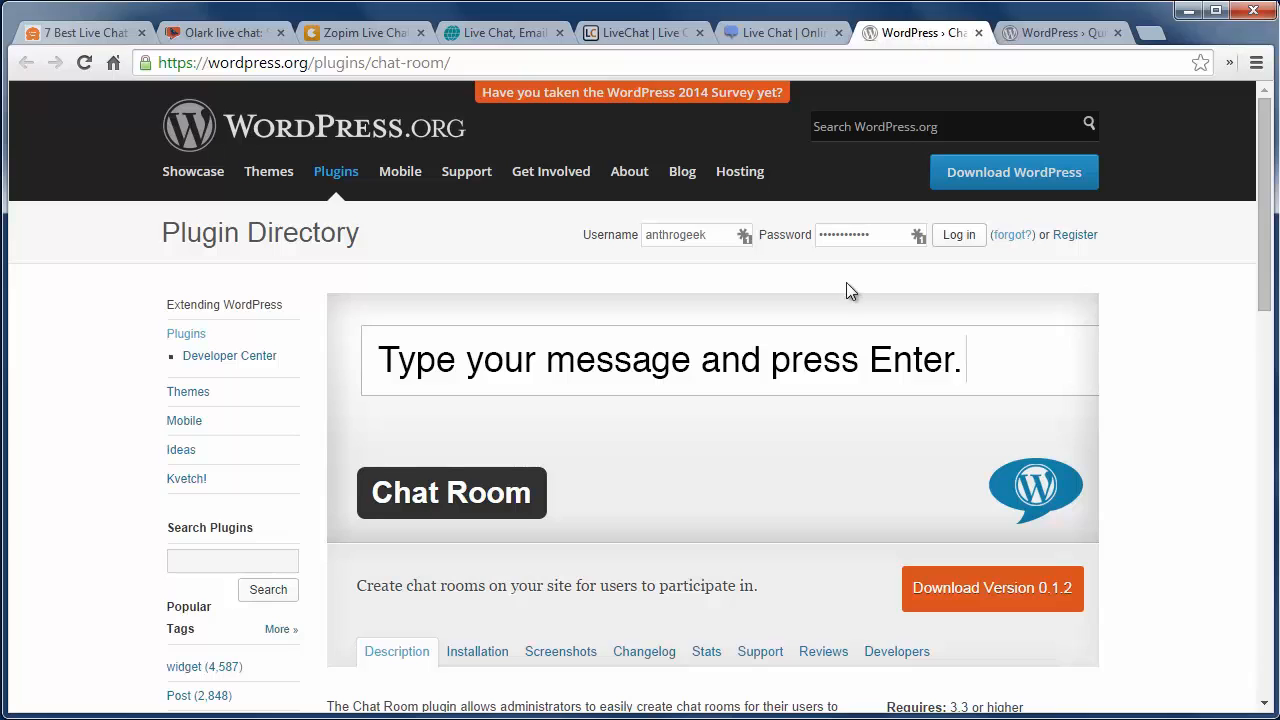
pyautogui.scroll(-3)
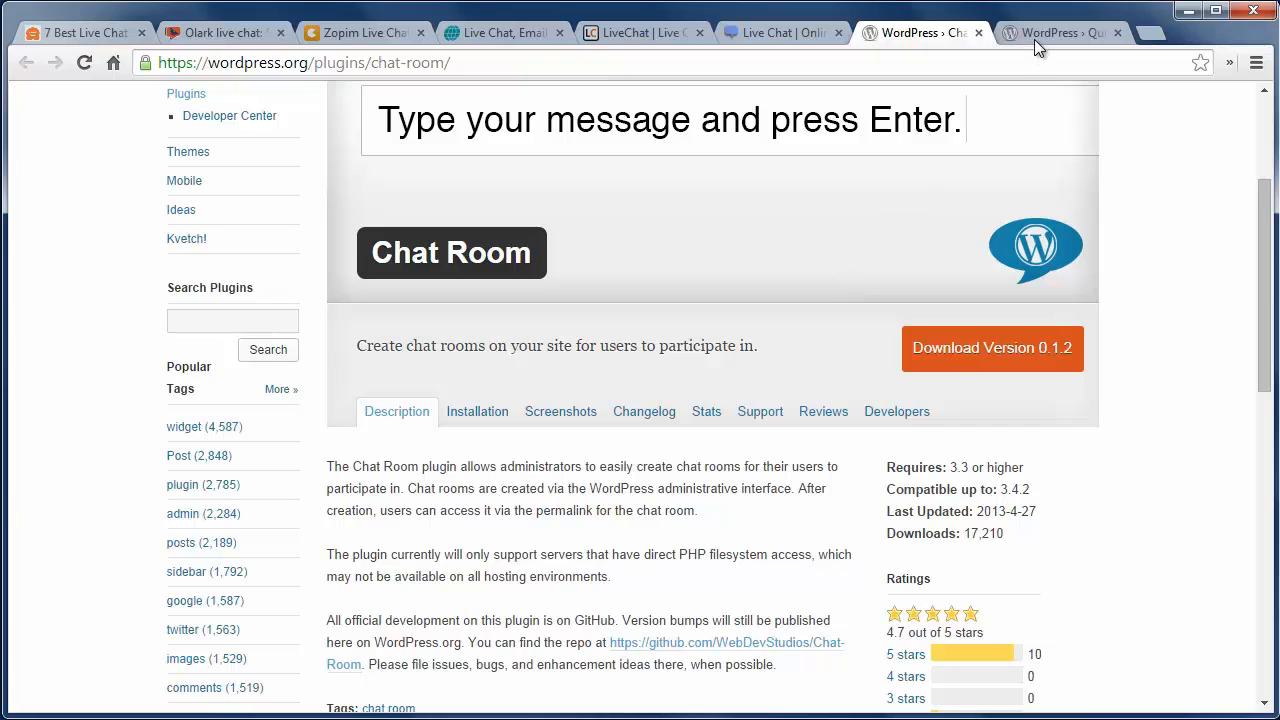
pyautogui.click(1050, 32)
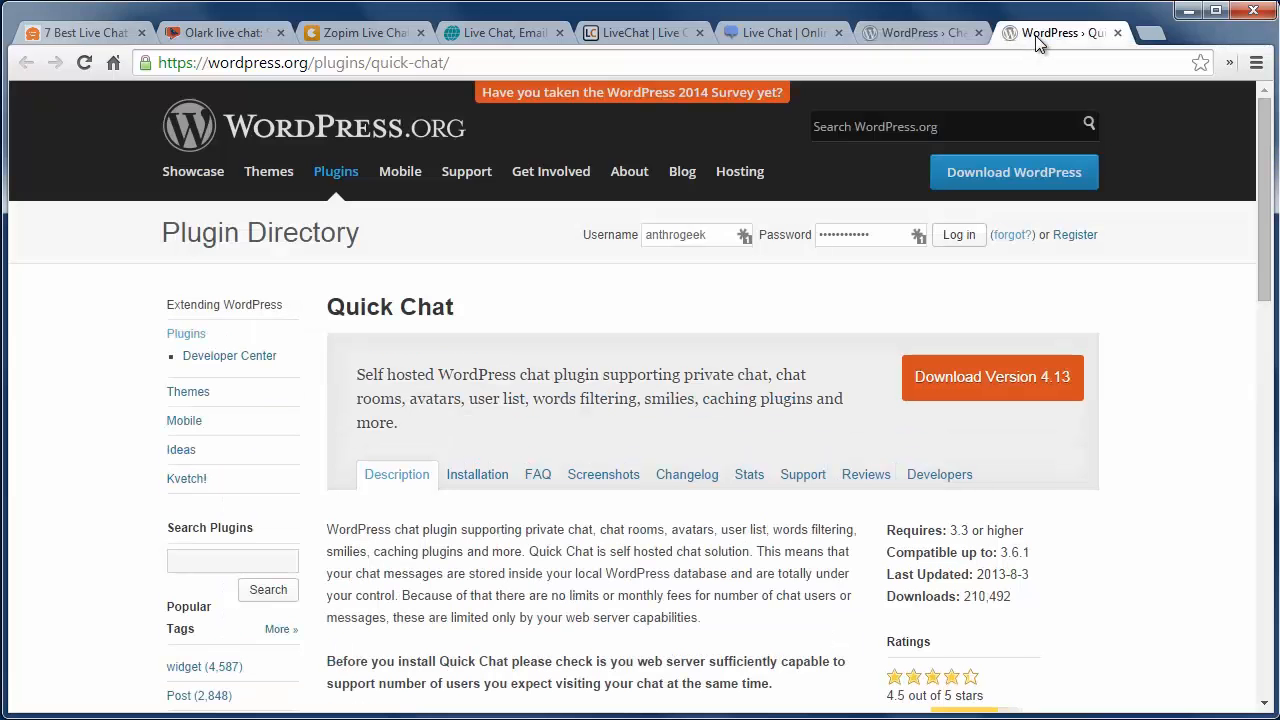